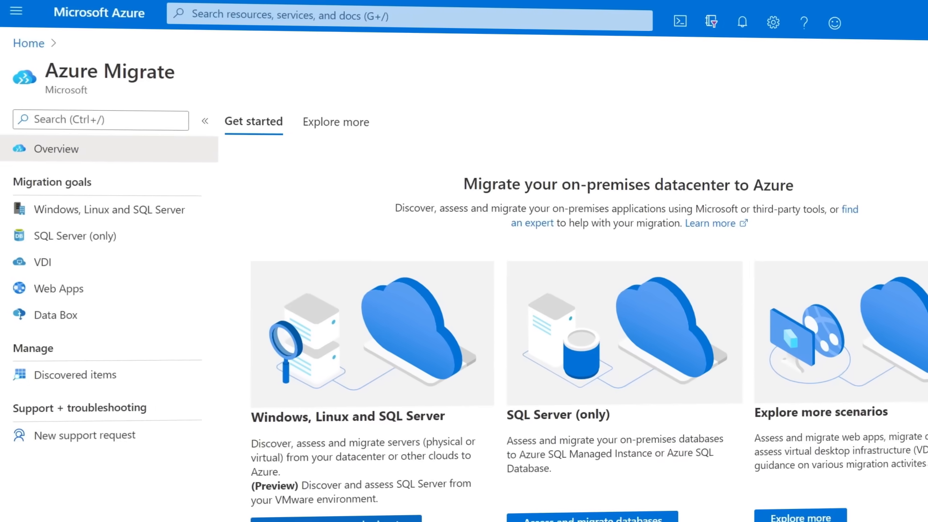
Open the Windows, Linux and SQL Server migration goal via 'Discover, assess and migrate'
left_click(107, 209)
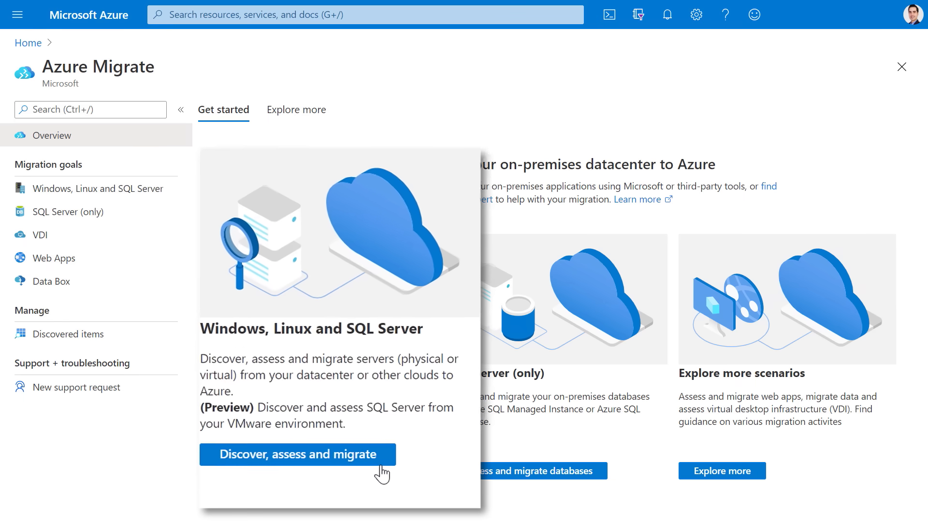
left_click(298, 454)
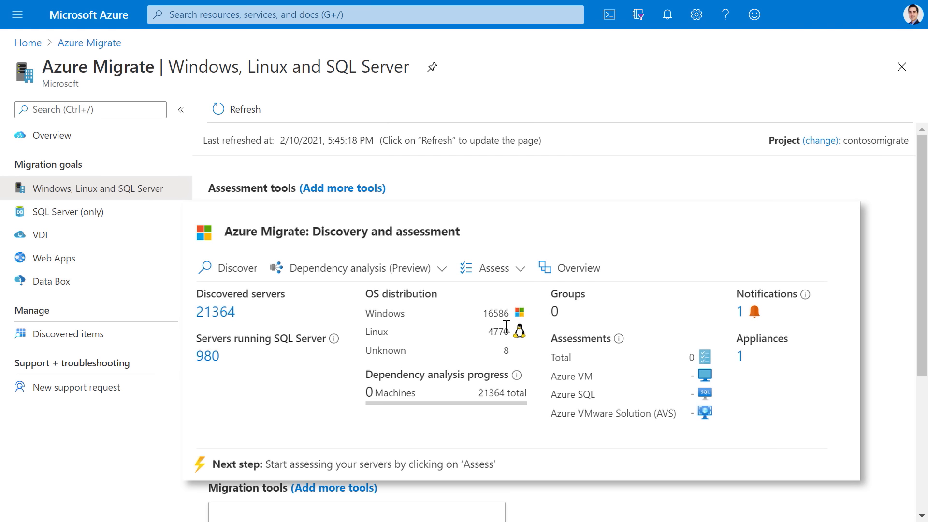
mouse_move(481, 340)
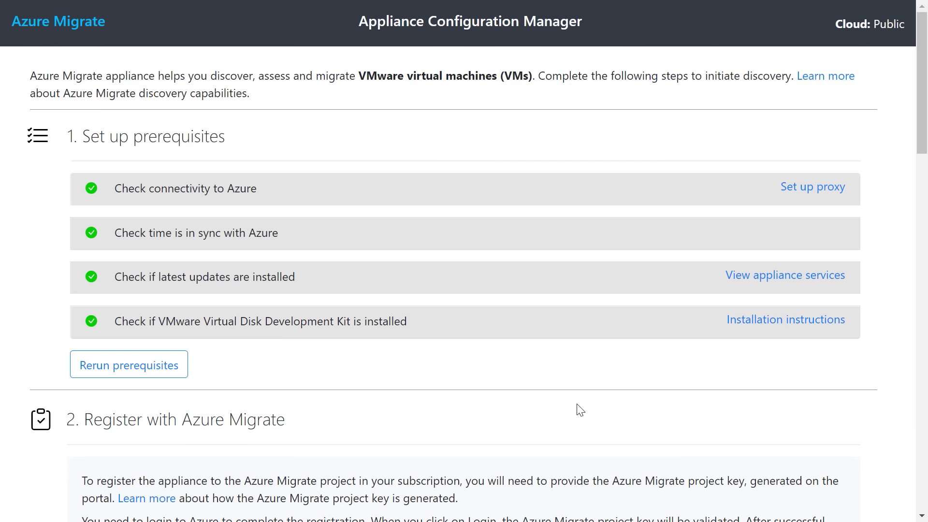
Log in with the project key so the appliance registers successfully with Azure Migrate
scroll("down", 3)
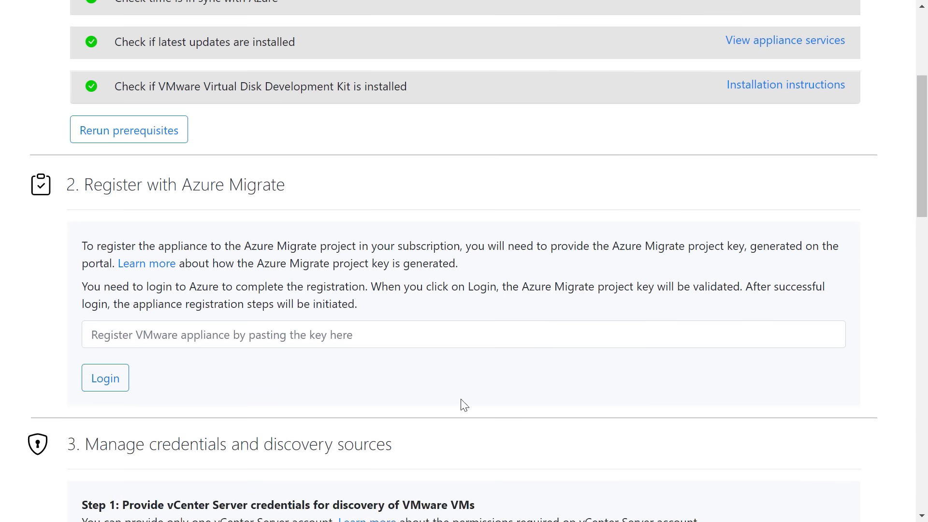
left_click(104, 377)
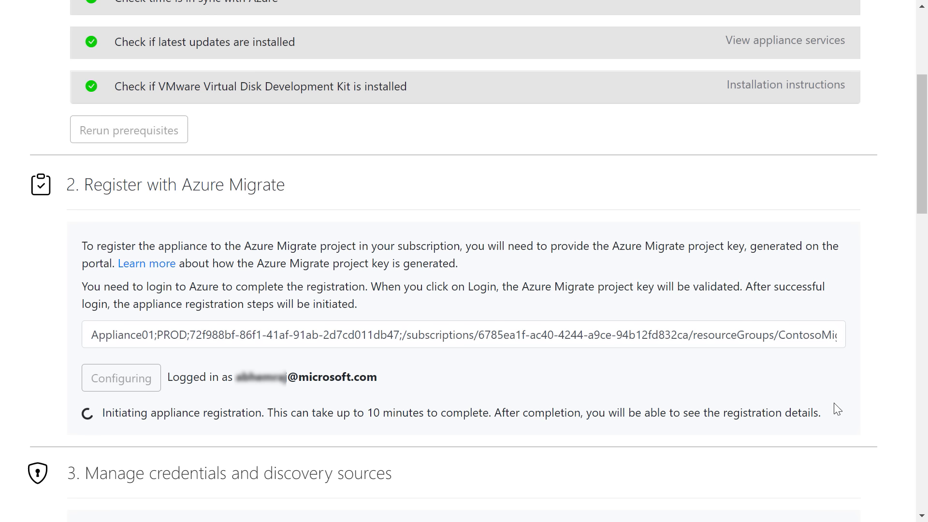
scroll("down", 3)
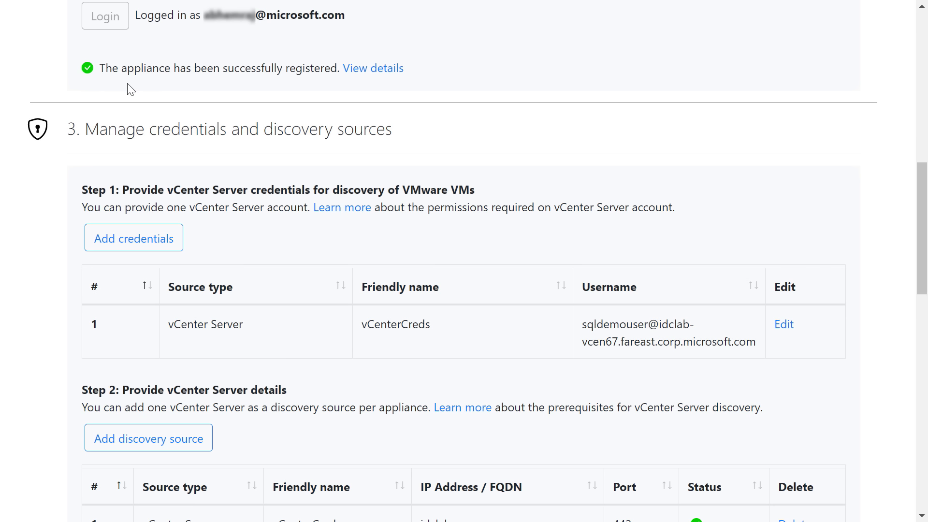
mouse_move(260, 356)
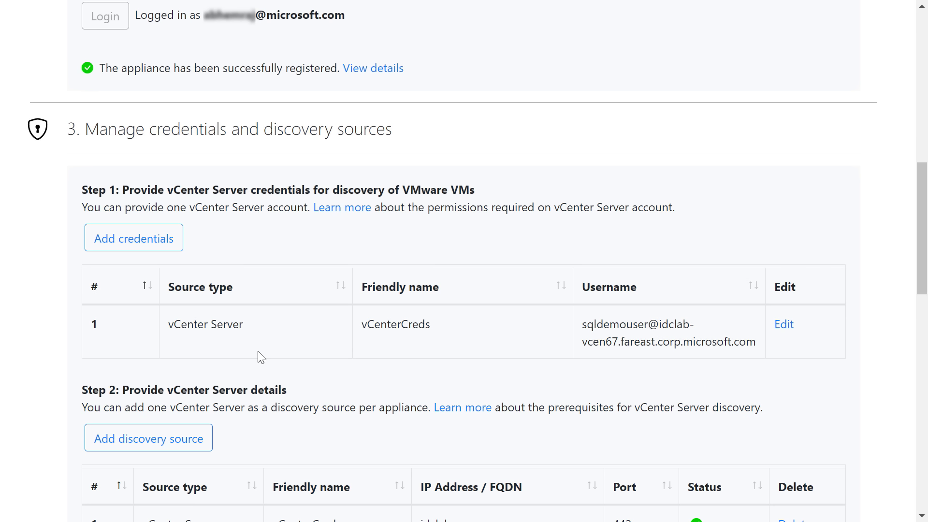
Add the ServerCred and SQLCred credentials in Step 3, then start vCenter Server discovery
scroll("down", 3)
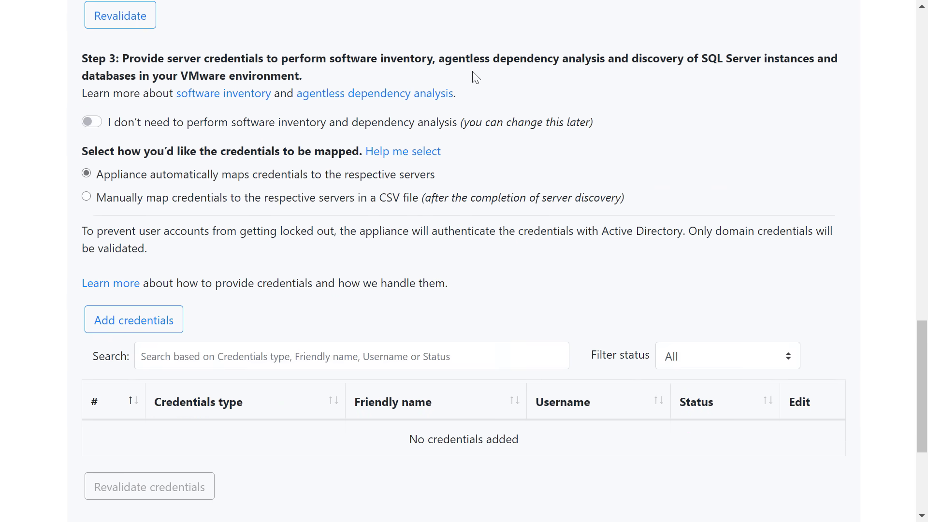
mouse_move(708, 76)
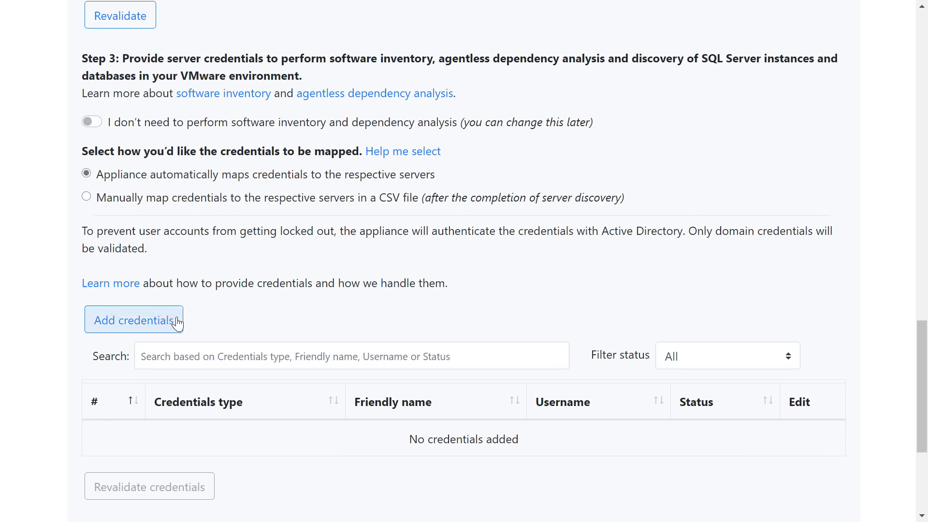
left_click(134, 320)
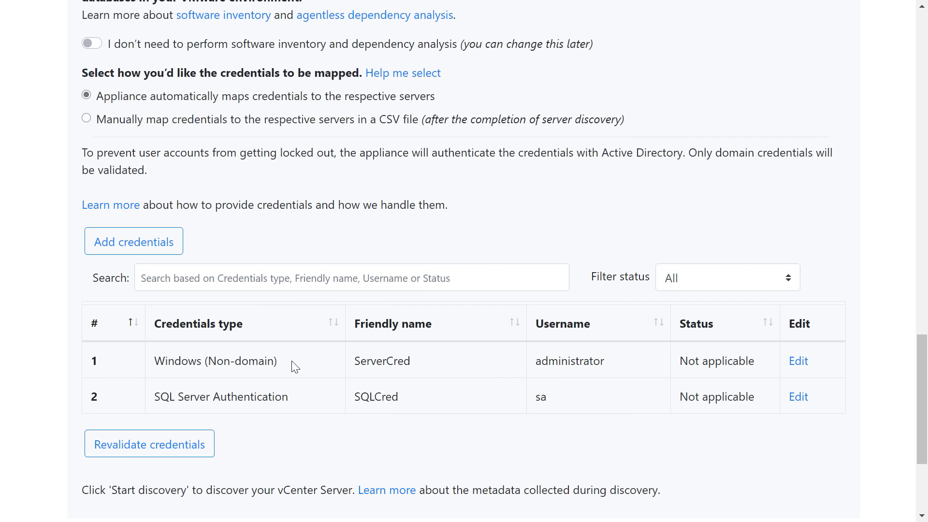
scroll("down", 3)
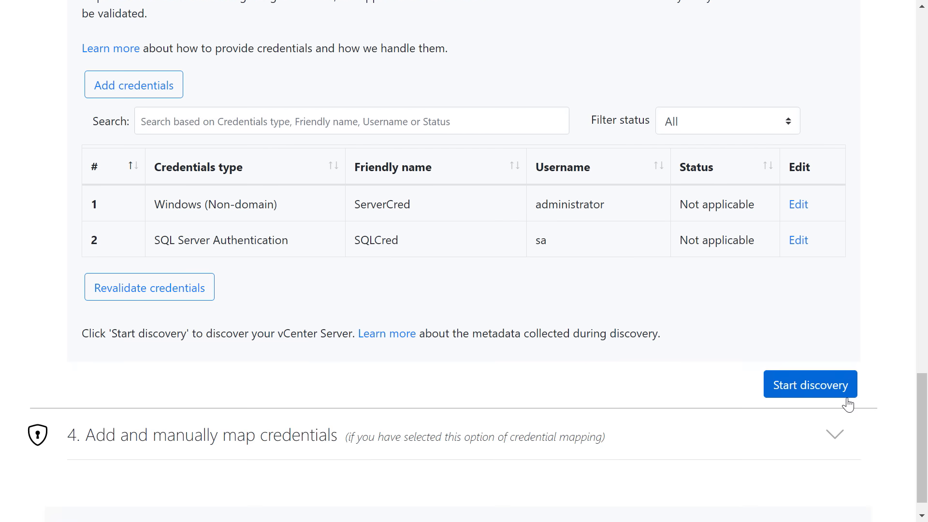
left_click(811, 385)
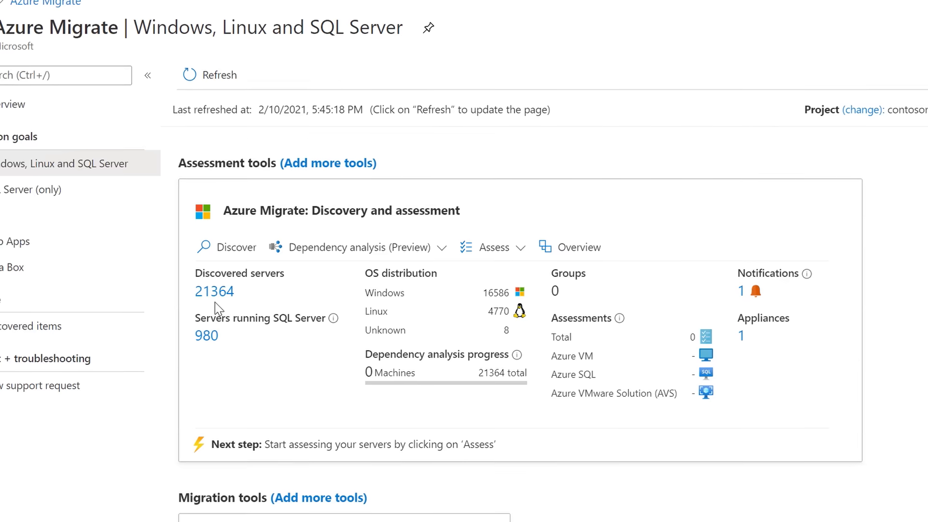
Open the Discovered servers list via the 'Servers running SQL Server' count of 980
left_click(213, 291)
type("SQLVM")
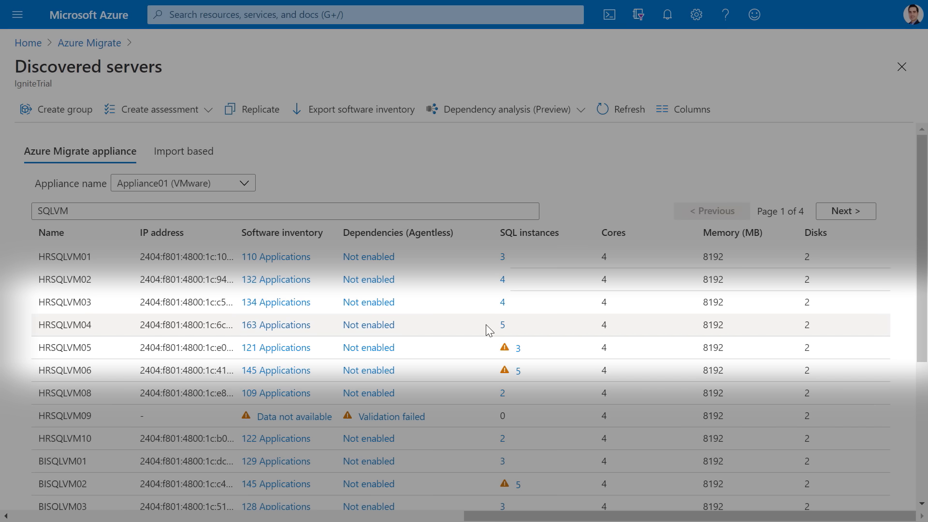
Show HRSQLVM04's SQL instances, then the 21 user databases of its SQLEXPRESS instance
left_click(503, 325)
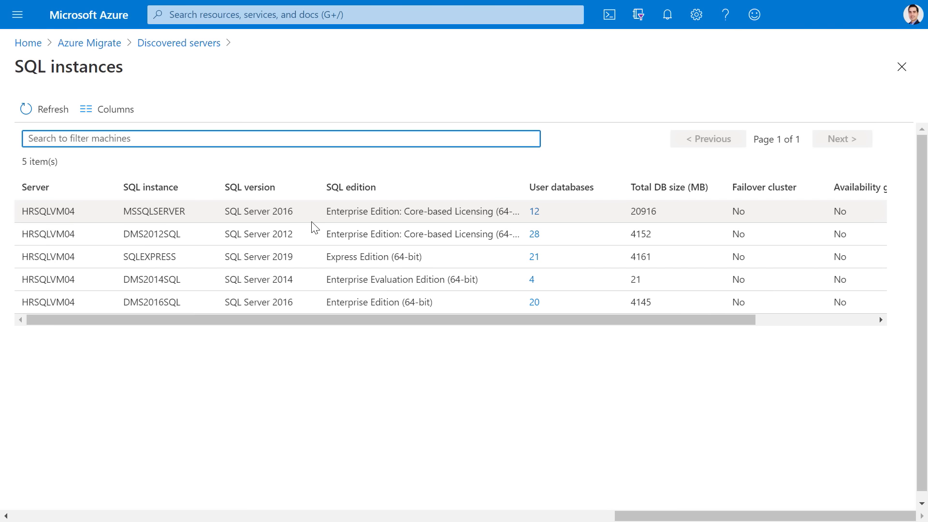
mouse_move(234, 238)
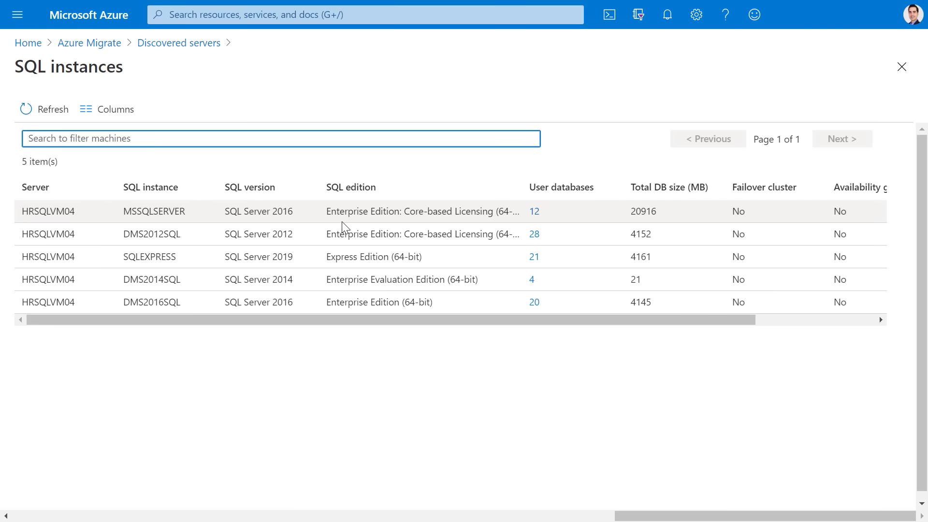
left_click(533, 258)
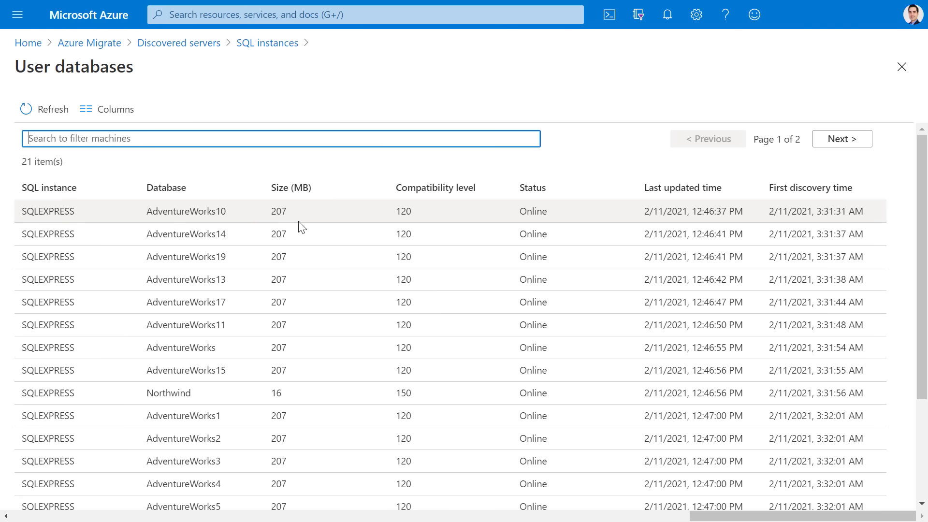
mouse_move(439, 224)
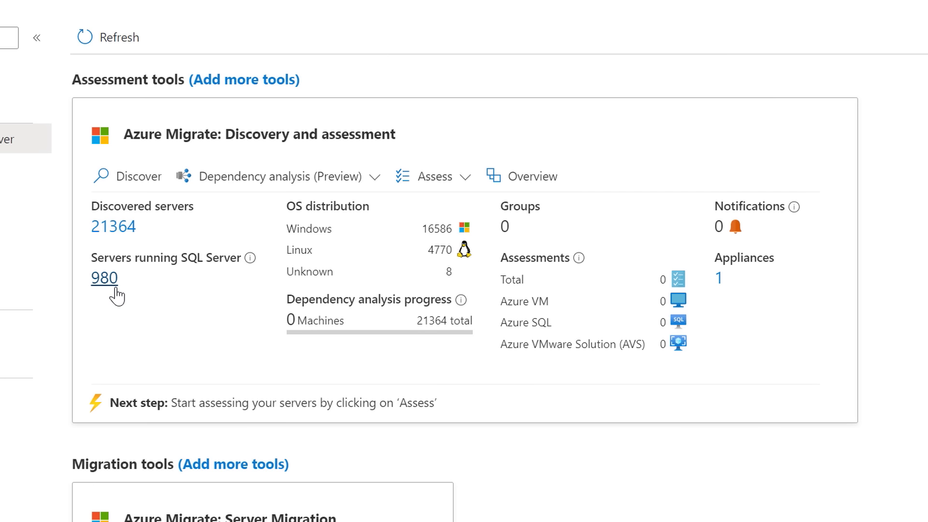
mouse_move(453, 428)
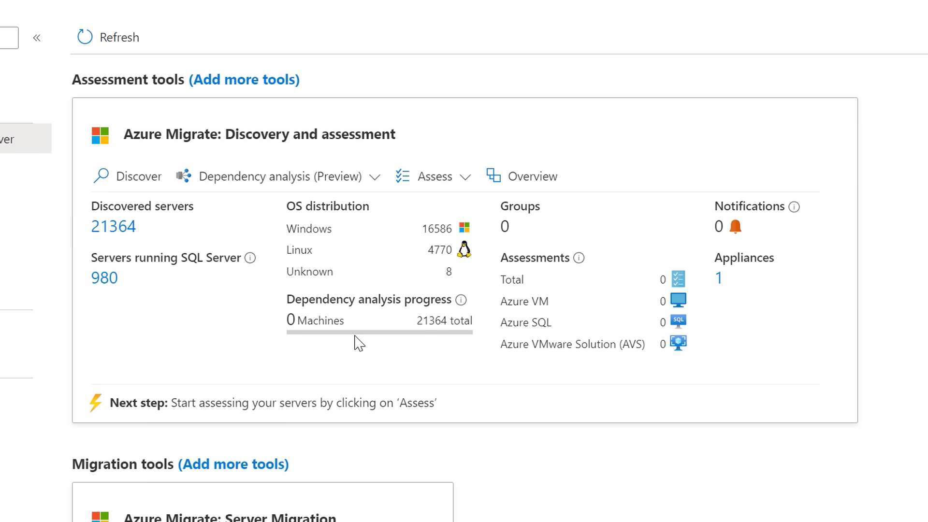
mouse_move(474, 203)
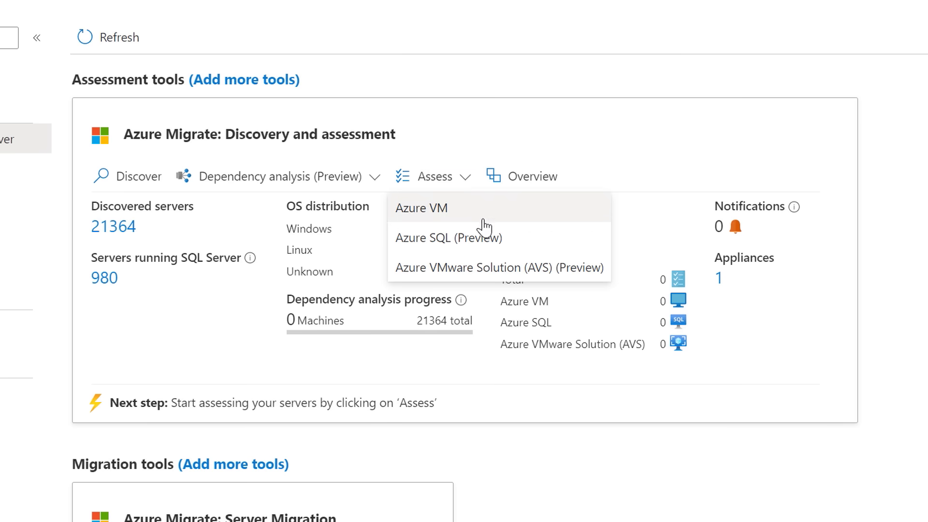
mouse_move(517, 249)
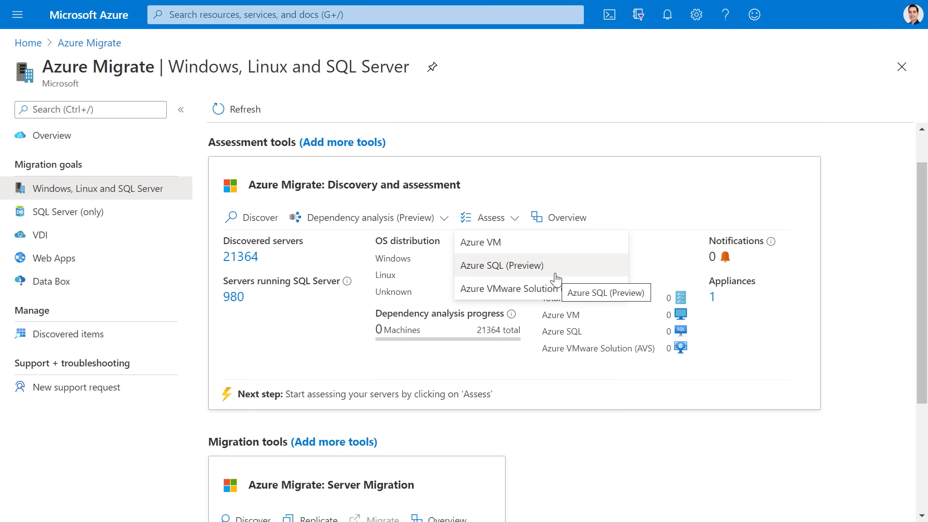
Begin an Azure SQL (Preview) assessment from Assess > Azure SQL
left_click(502, 265)
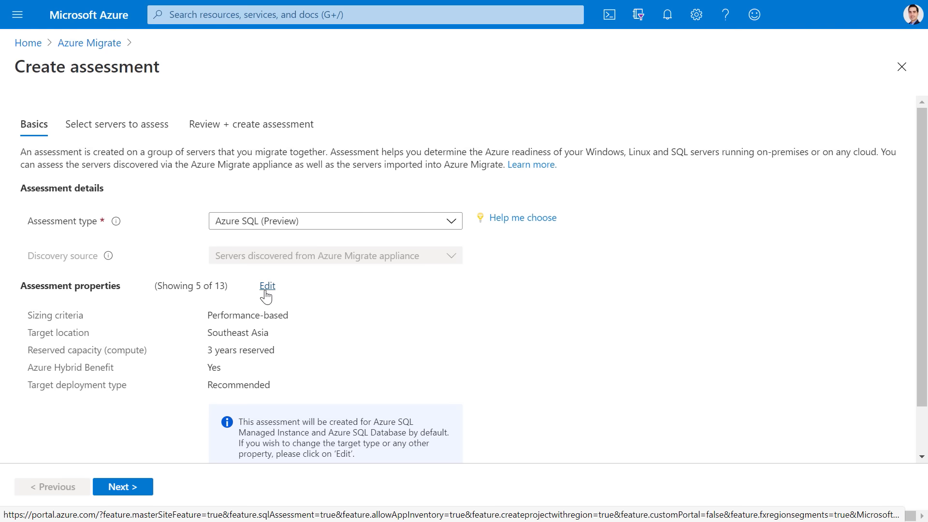
Review the assessment properties and name the assessment SQLAssessment_Recommended
left_click(267, 285)
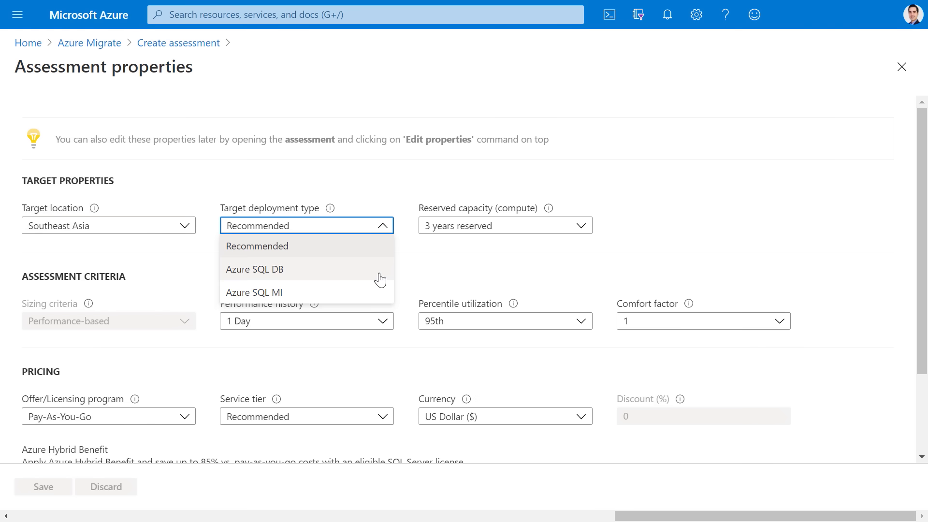
mouse_move(383, 271)
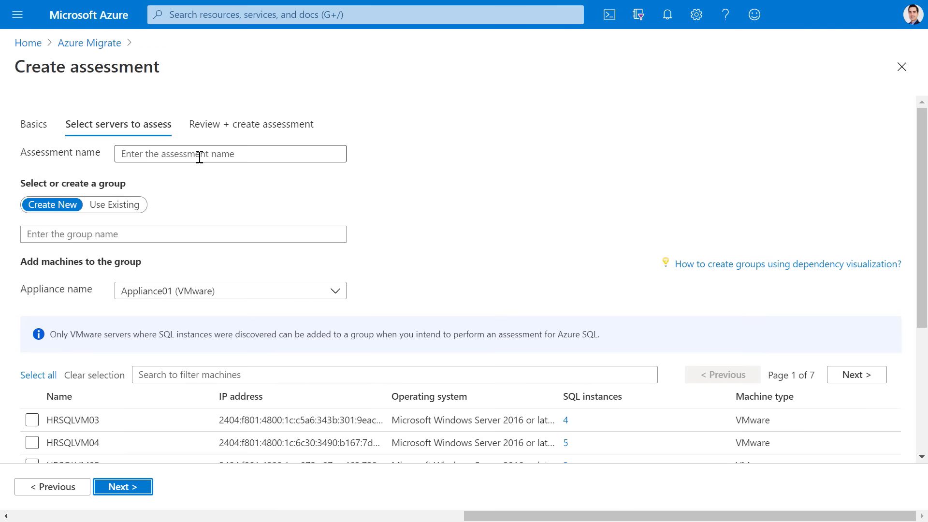
left_click(230, 153)
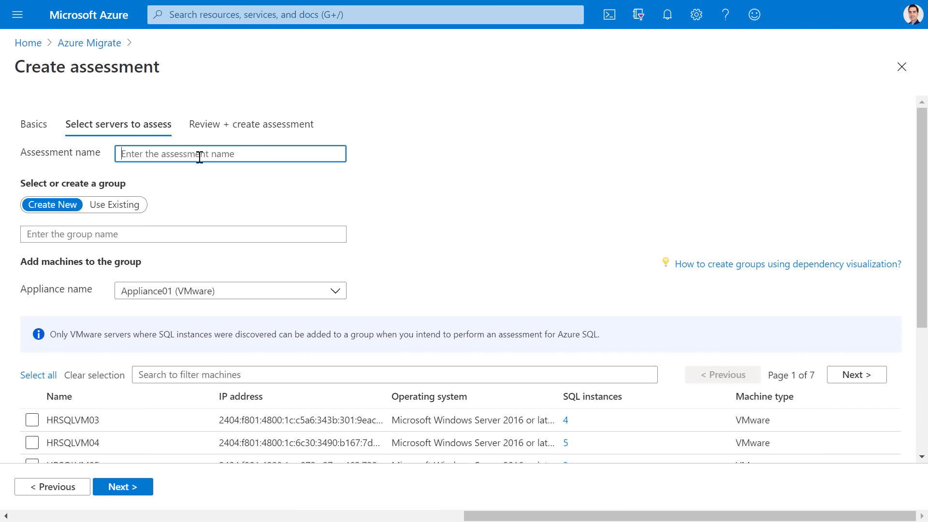
type("SQLAssessment_Recommended")
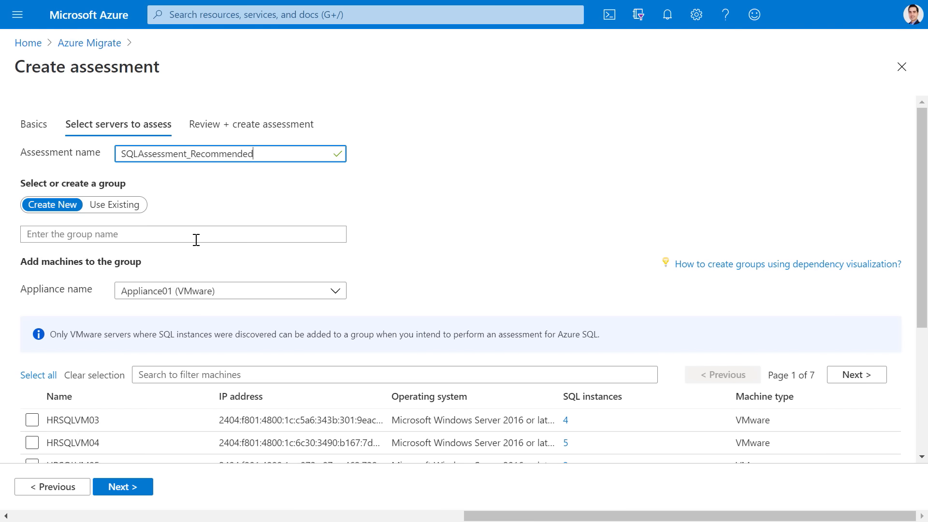
Create group ContosoVMSQL and select all servers matching the SQLVM filter
left_click(177, 234)
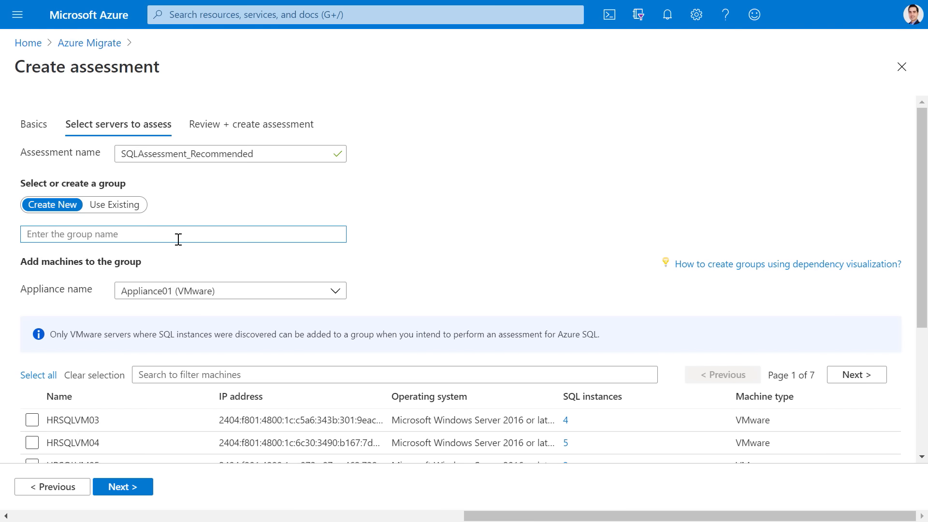
type("ContosoVMSQL")
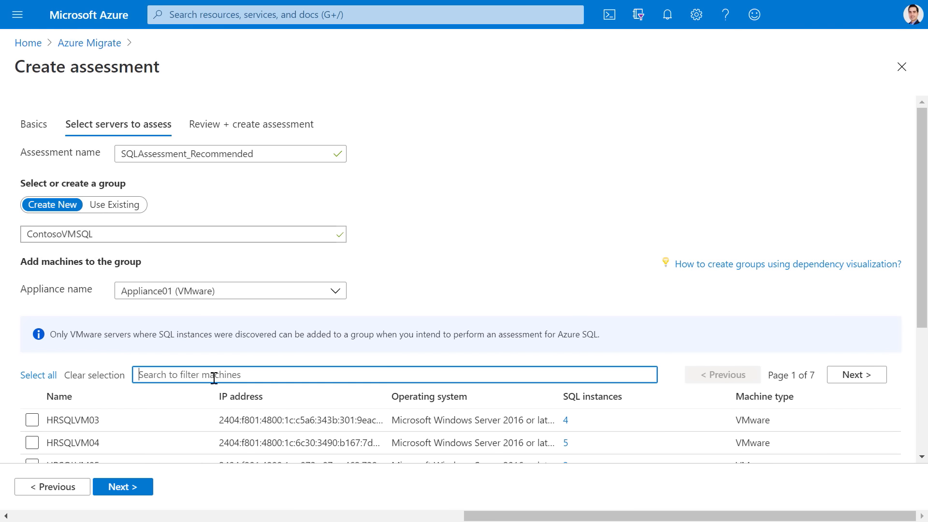
type("SQLVM")
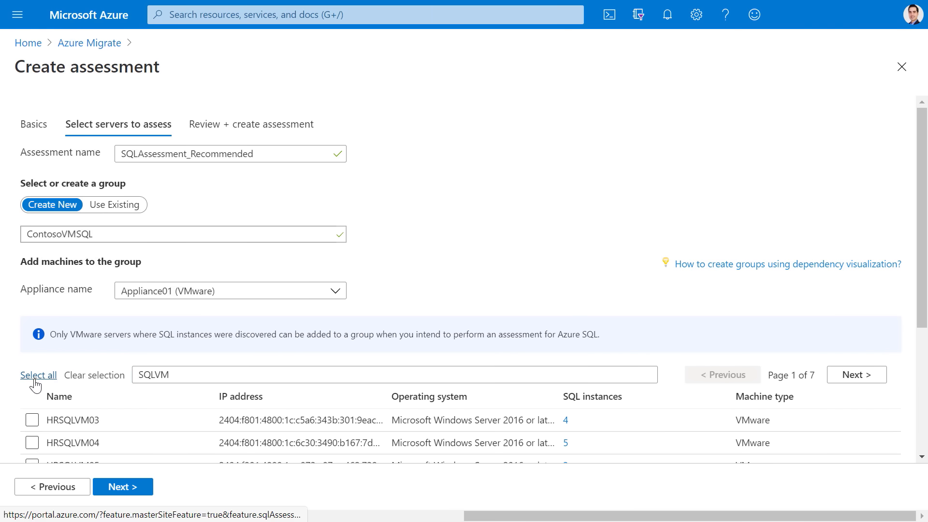
left_click(39, 375)
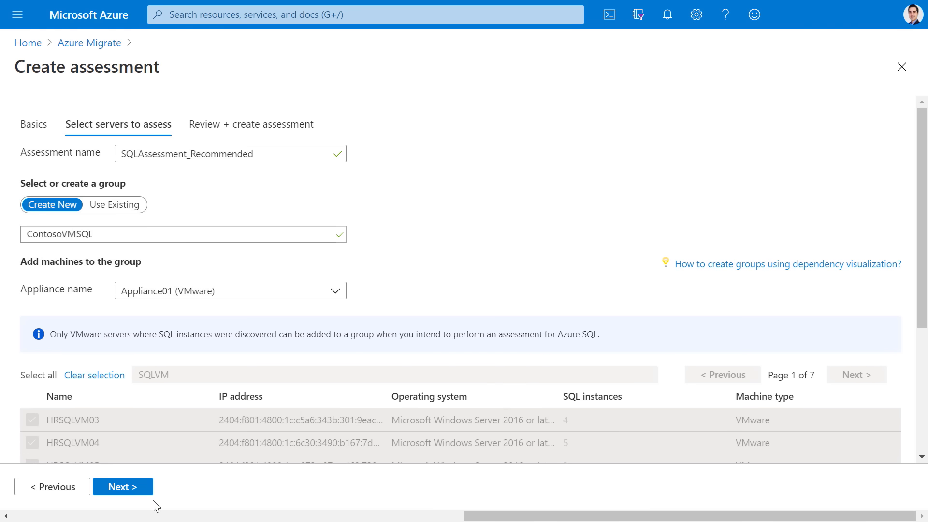
Proceed with Next to create the SQLAssessment_Recommended assessment
left_click(122, 487)
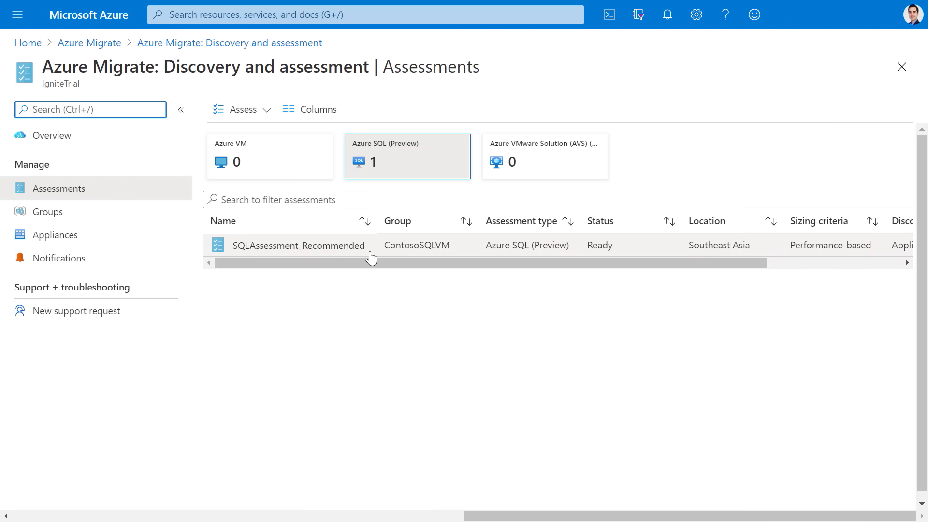
Open SQLAssessment_Recommended and view its readiness breakdown and monthly cost estimate chart
left_click(298, 246)
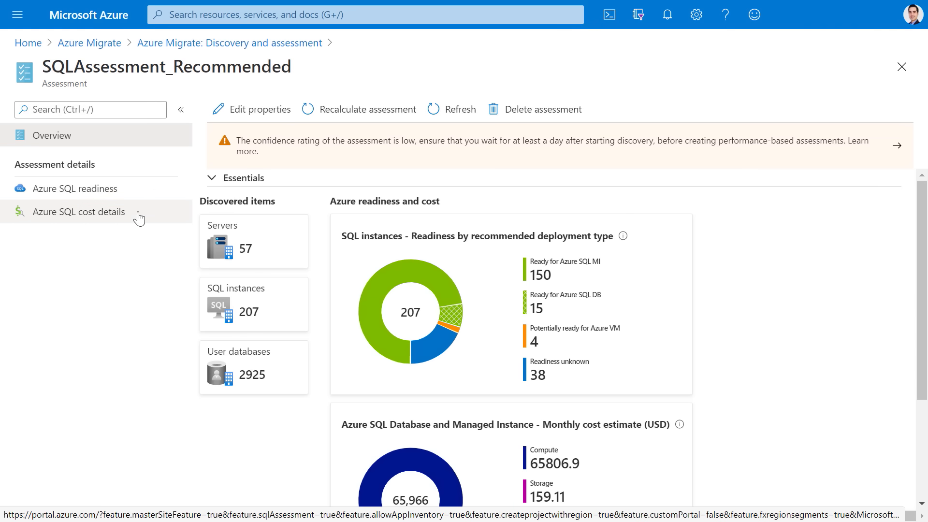
mouse_move(278, 258)
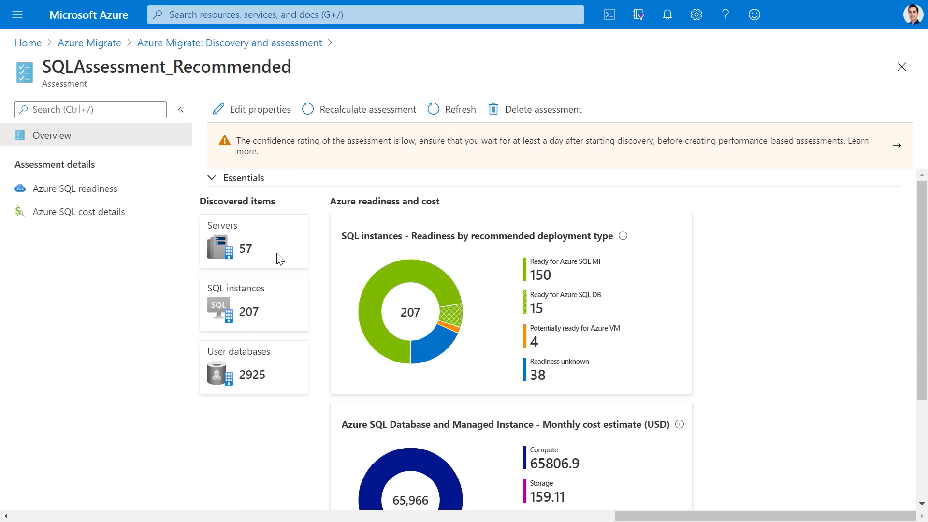
mouse_move(271, 331)
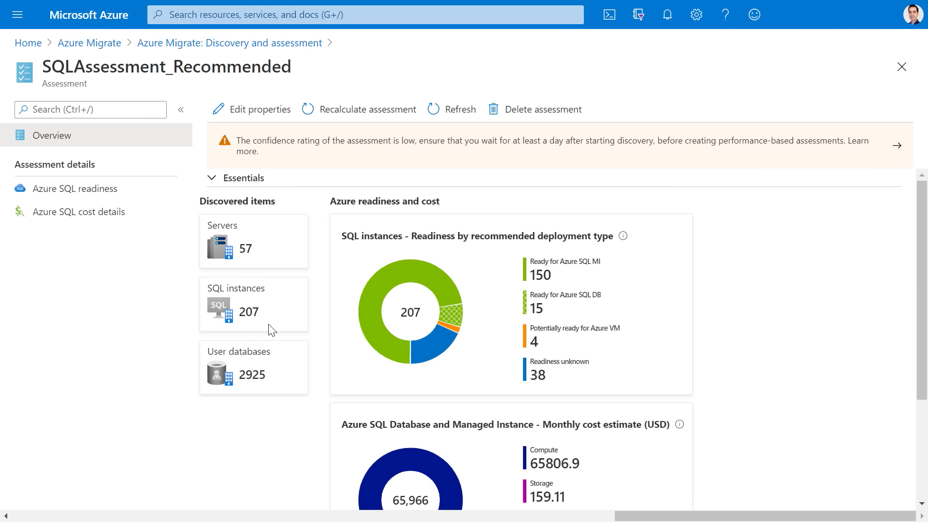
mouse_move(291, 387)
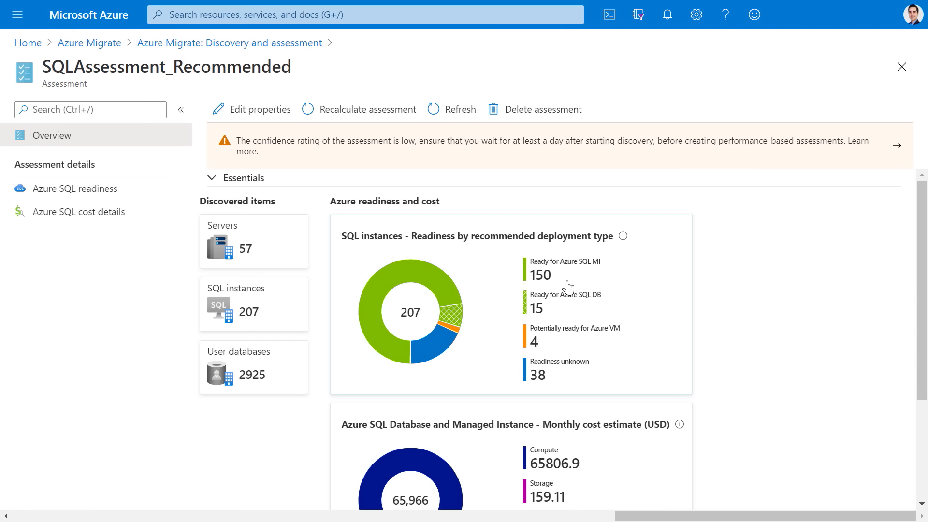
mouse_move(562, 319)
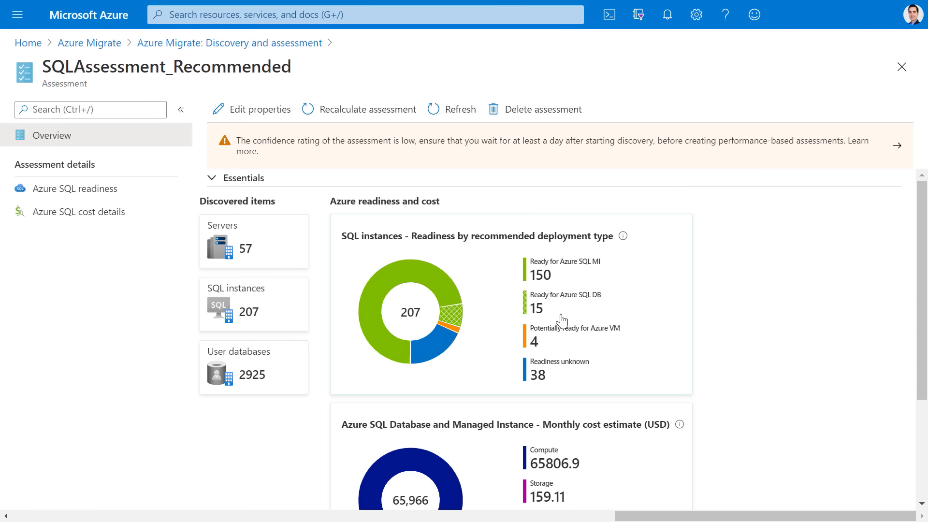
mouse_move(565, 350)
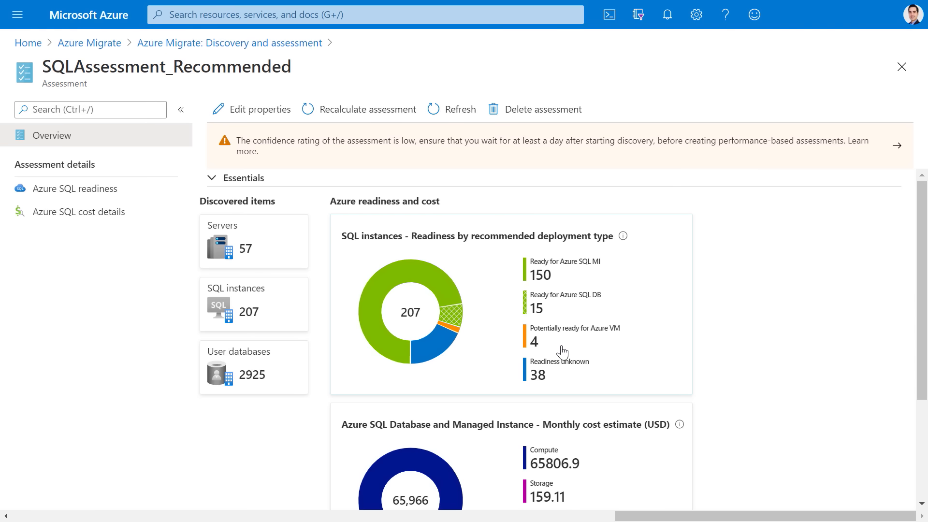
mouse_move(572, 385)
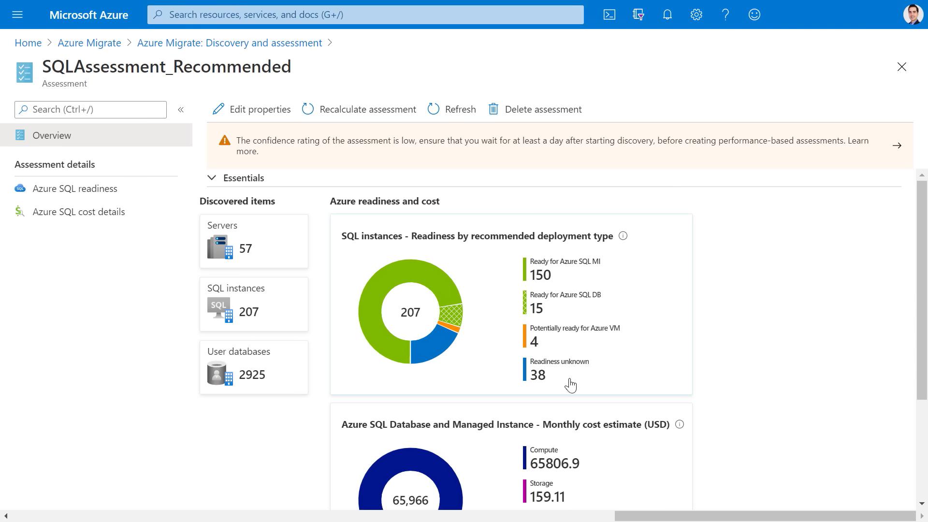
scroll("down", 3)
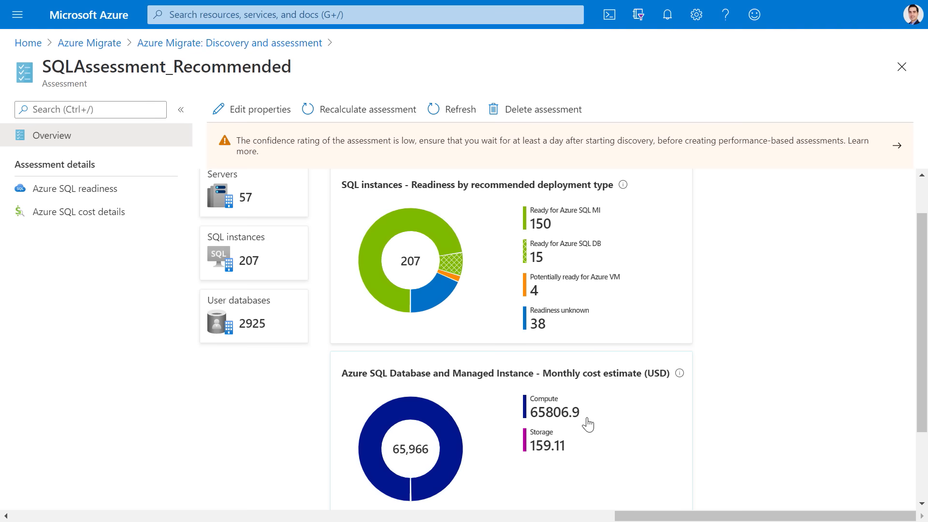
Open the Azure SQL readiness blade listing per-instance DB and MI readiness
left_click(75, 188)
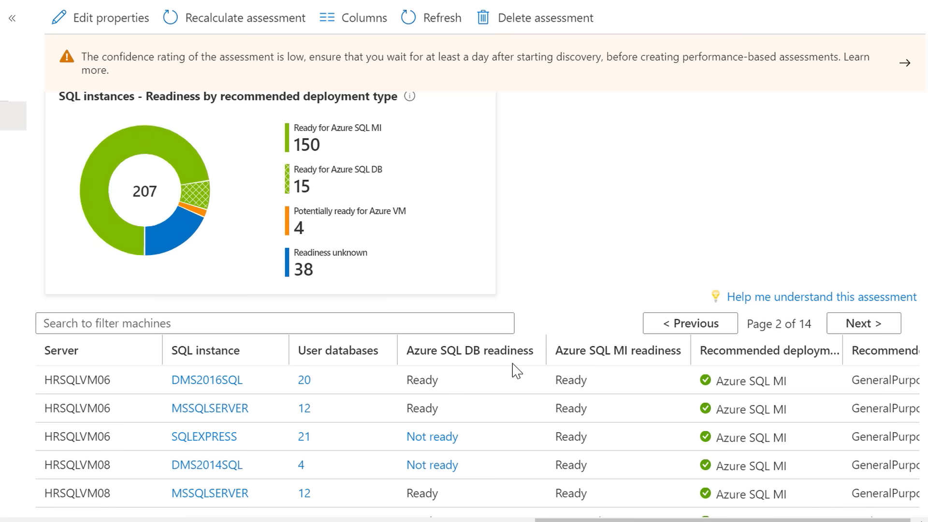
mouse_move(652, 372)
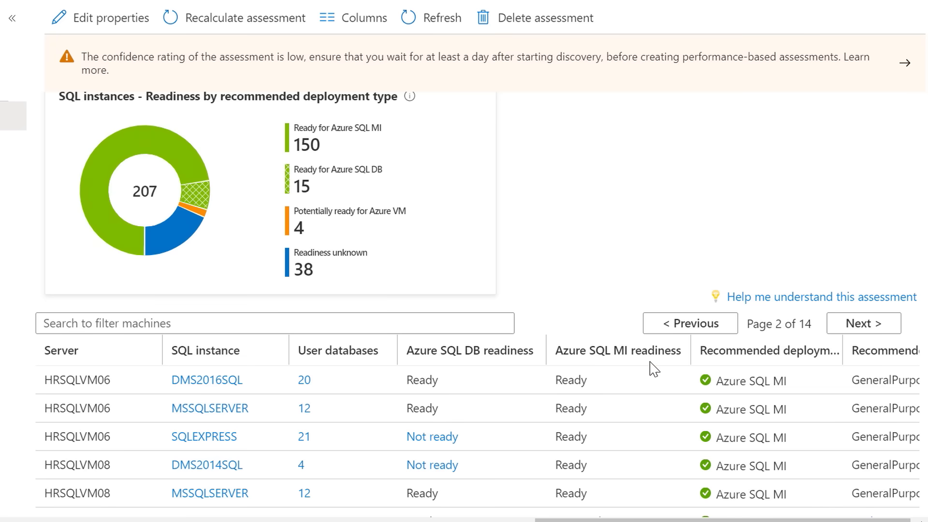
mouse_move(651, 370)
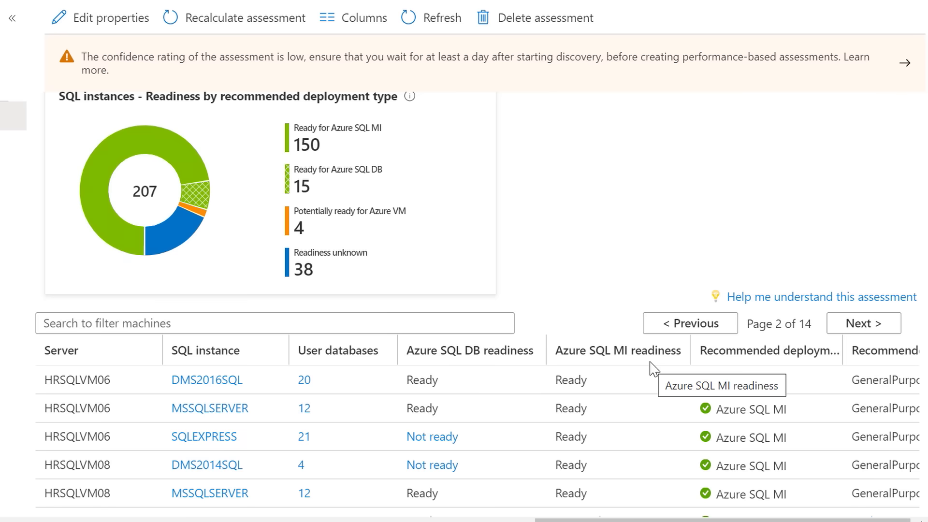
mouse_move(769, 372)
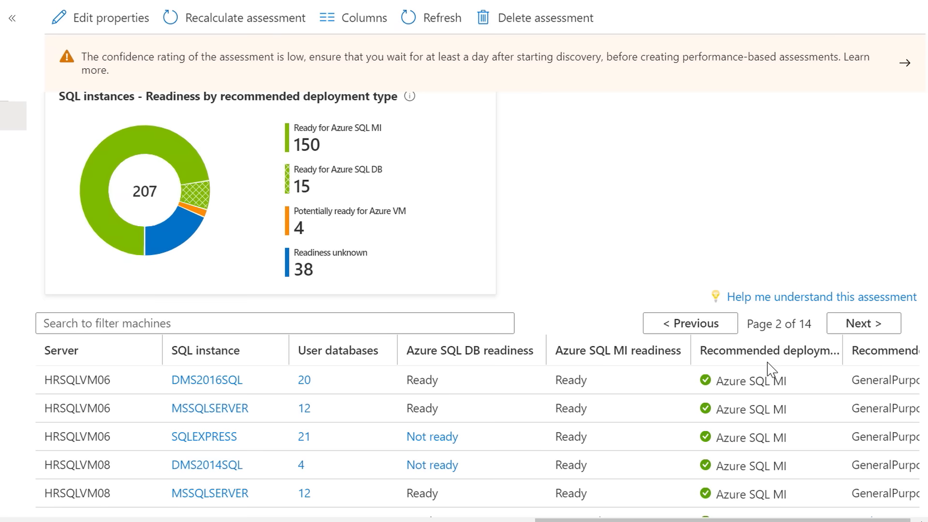
Filter the readiness table to HRSQLVM01 and show MSSQLSERVER's 'Not ready' migration issues for Azure SQL MI
type("HRSQLVM01")
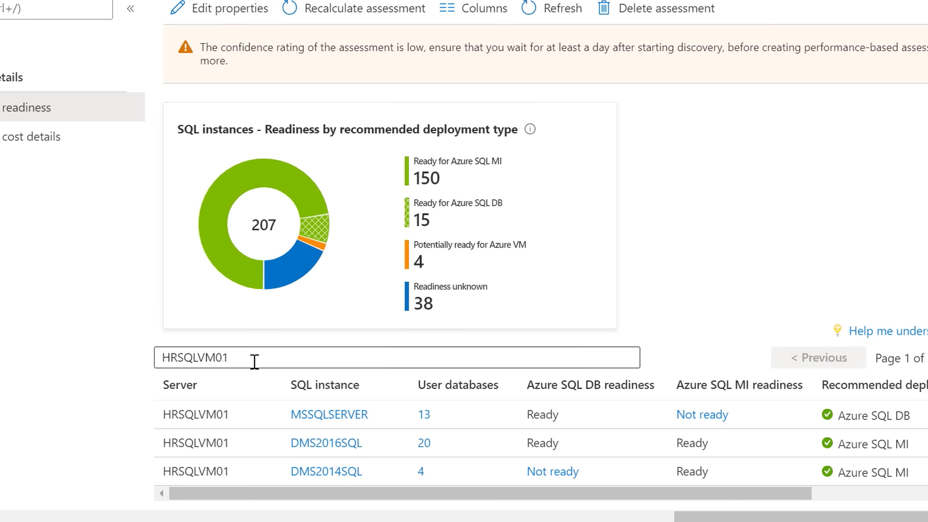
left_click(256, 360)
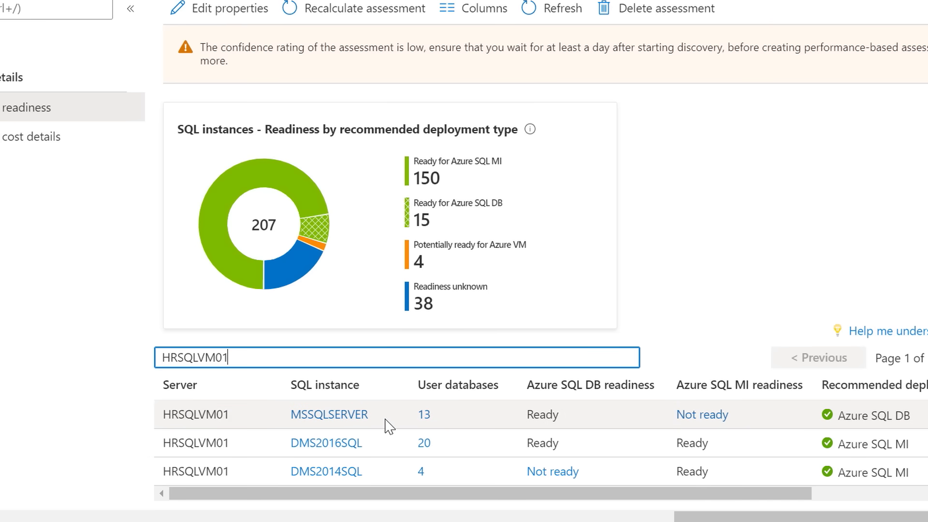
mouse_move(390, 489)
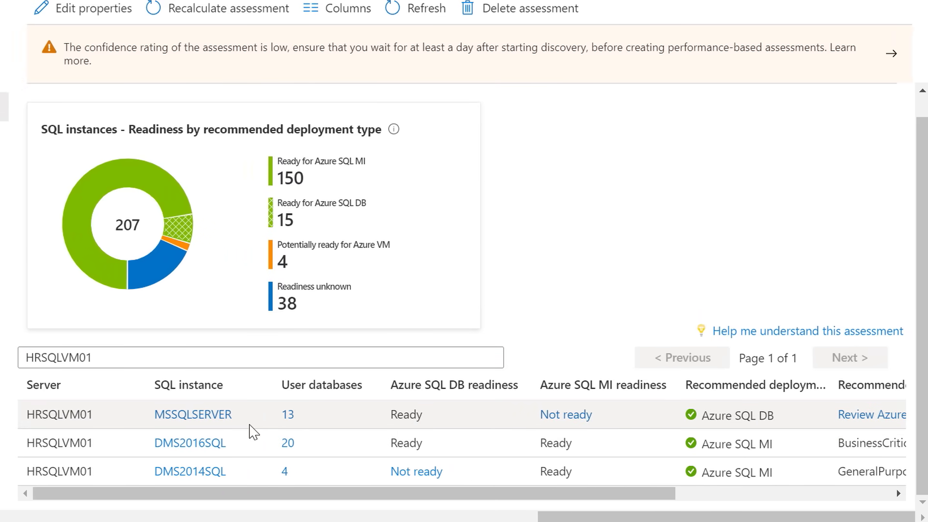
left_click(566, 414)
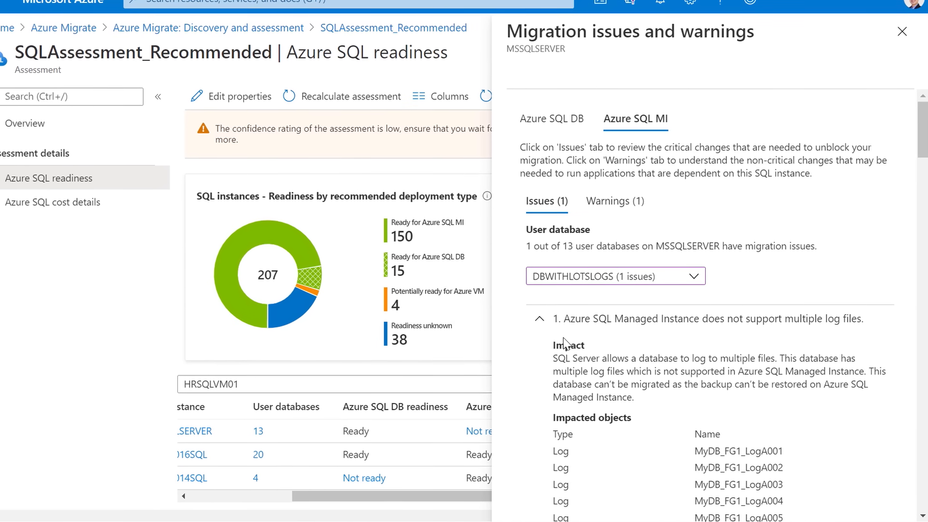
Review the PowerShell job step warning and MSSQLSERVER's 13 user databases, then close the list
left_click(615, 201)
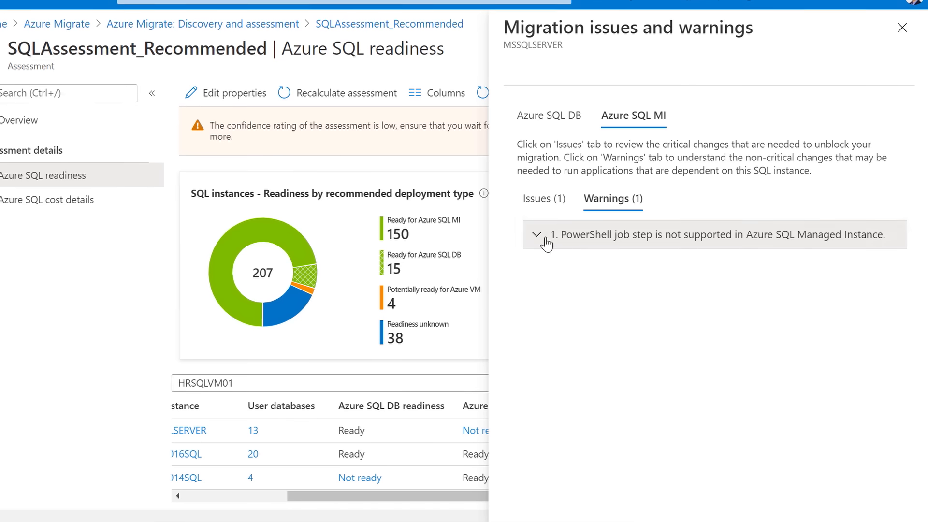
left_click(536, 235)
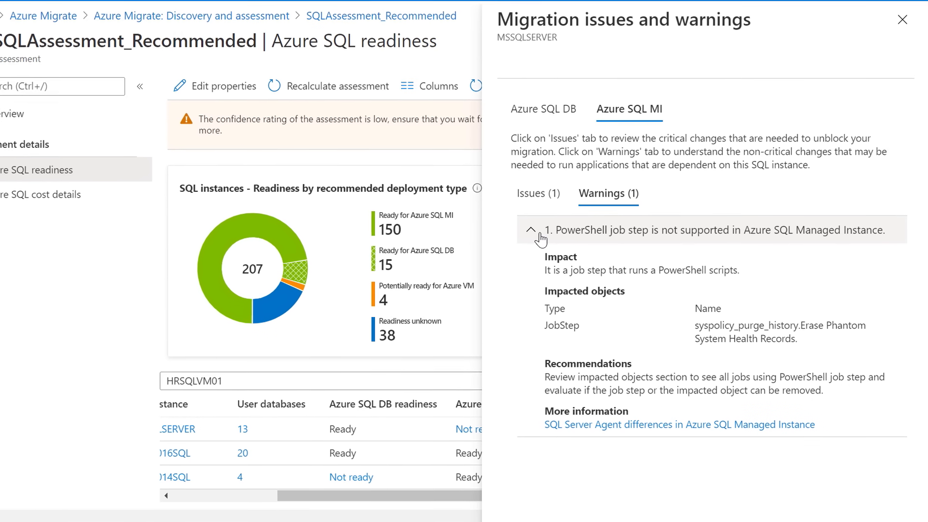
left_click(902, 22)
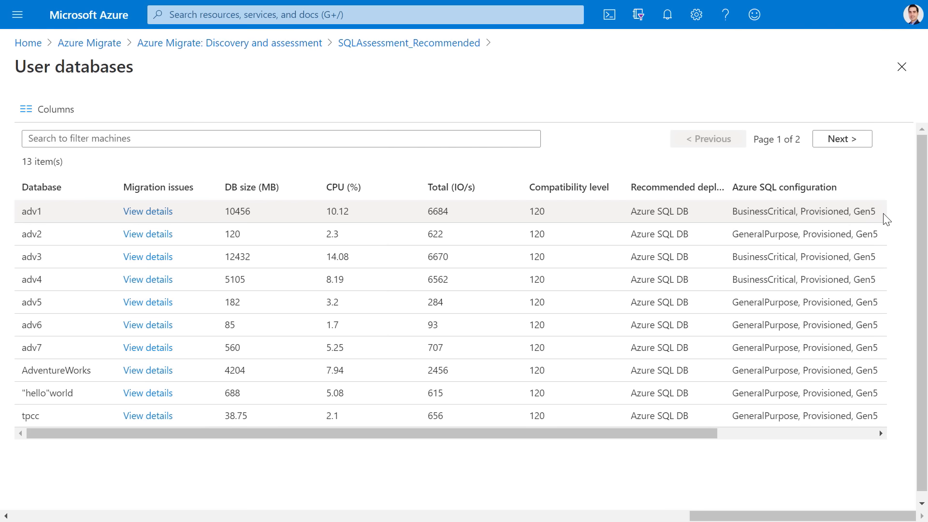
left_click(901, 66)
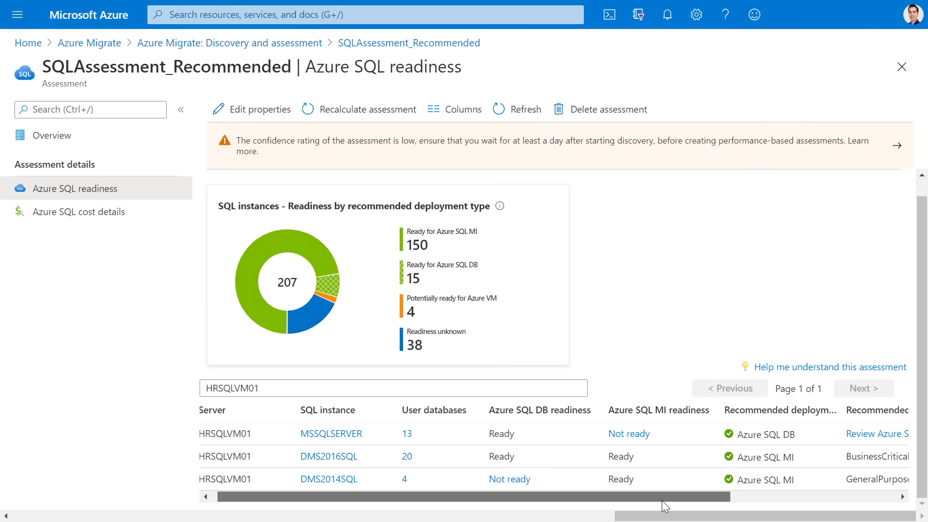
mouse_move(339, 470)
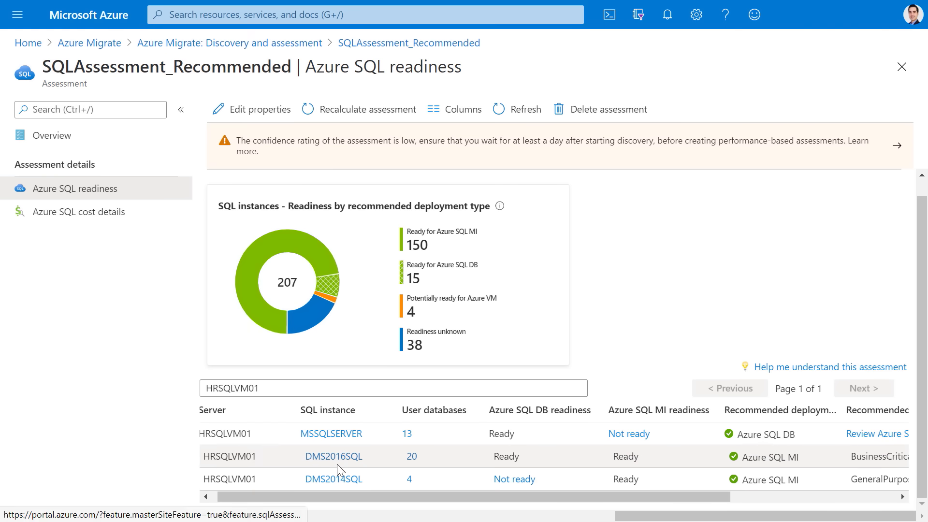
Review DMS2016SQL's recommendation details and its Ready Azure SQL MI issues and warnings
left_click(334, 456)
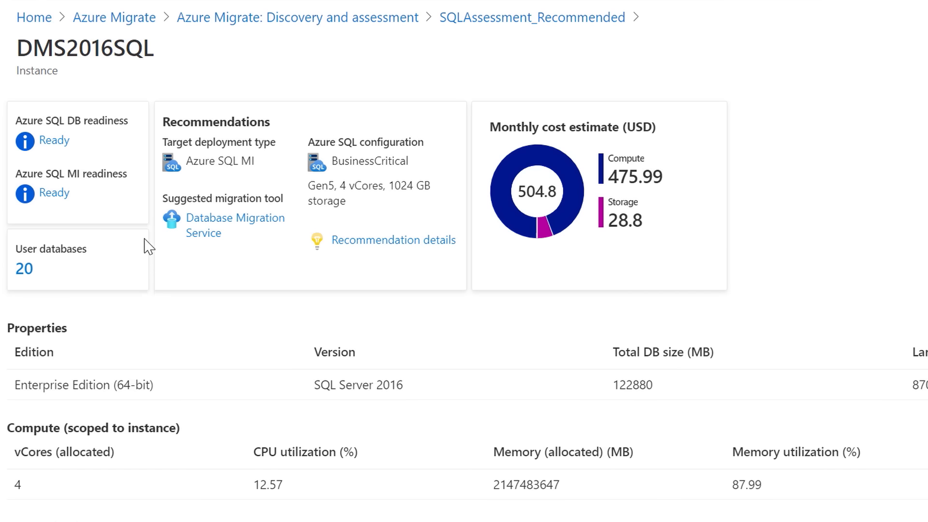
mouse_move(112, 149)
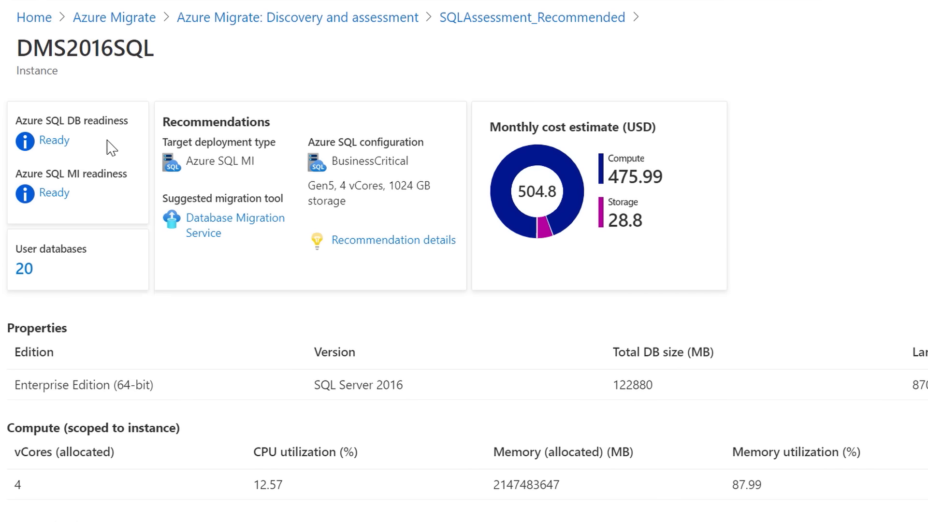
mouse_move(249, 187)
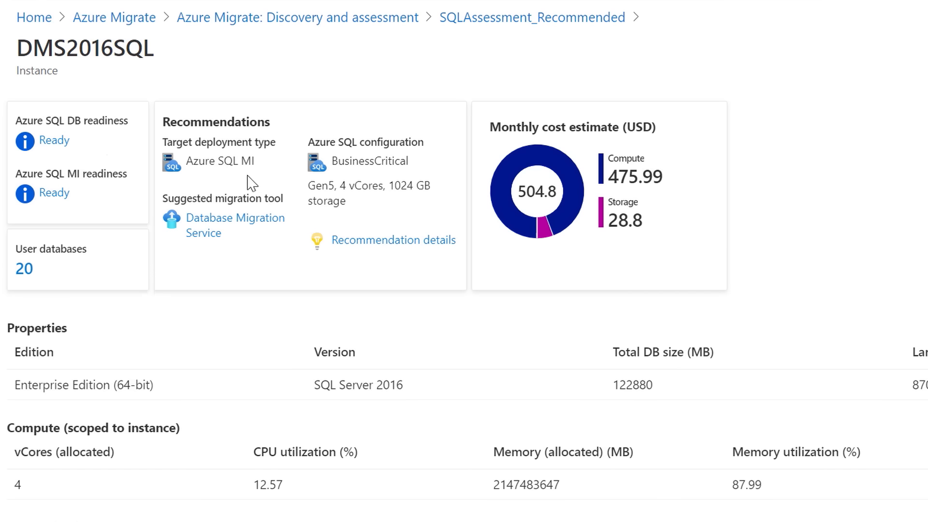
mouse_move(391, 256)
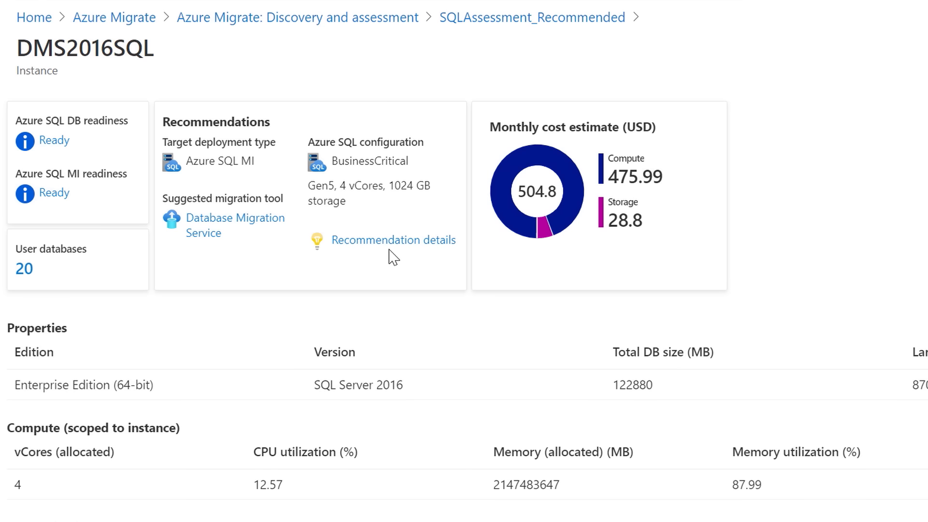
left_click(394, 240)
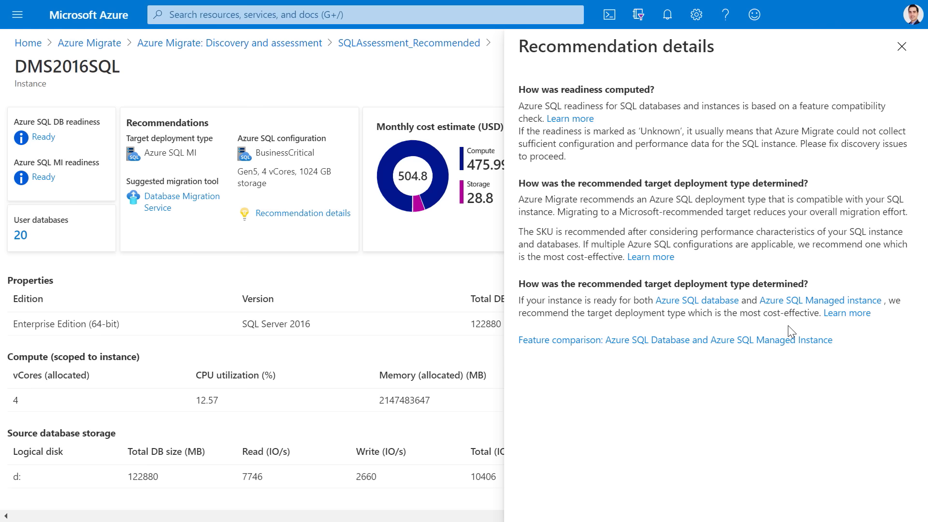
left_click(901, 46)
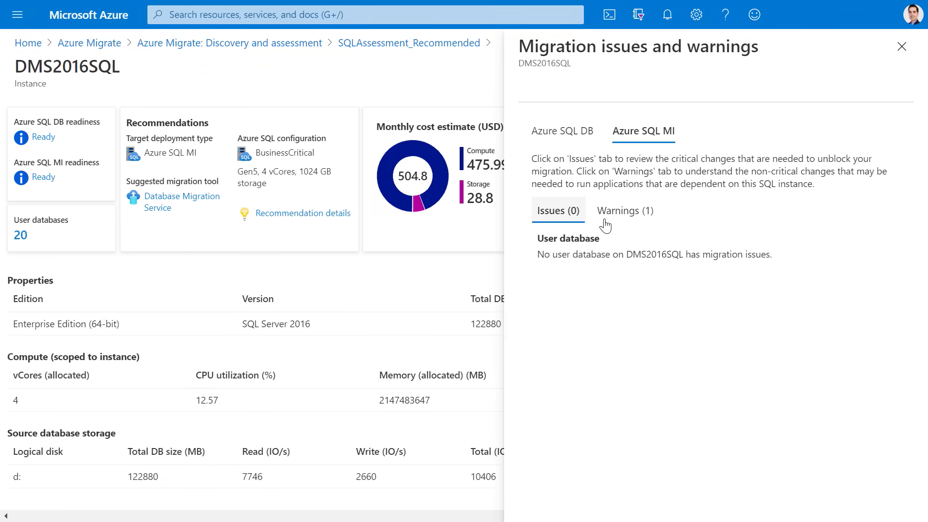
left_click(625, 210)
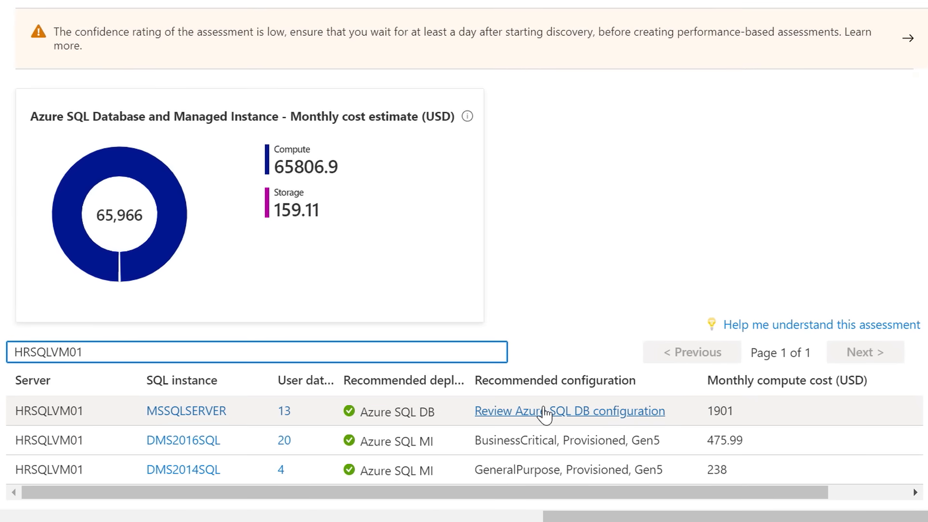
mouse_move(771, 428)
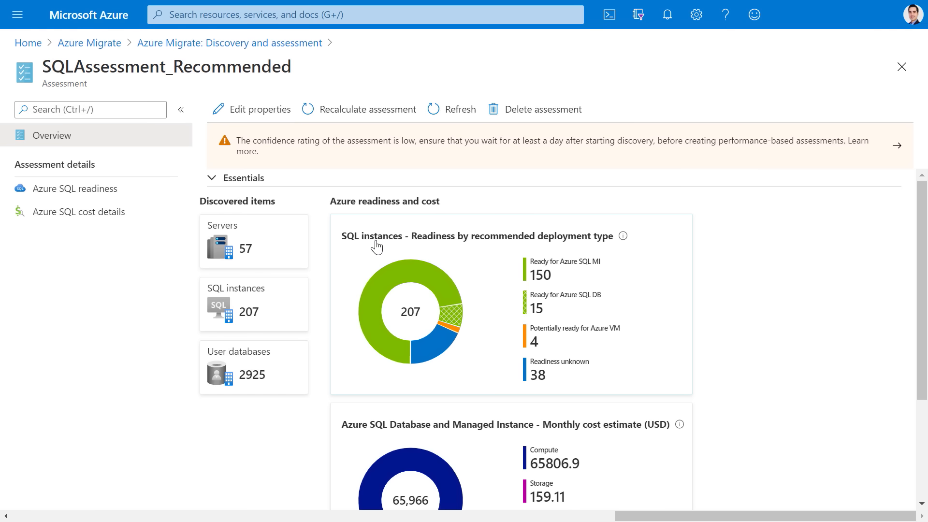
mouse_move(260, 108)
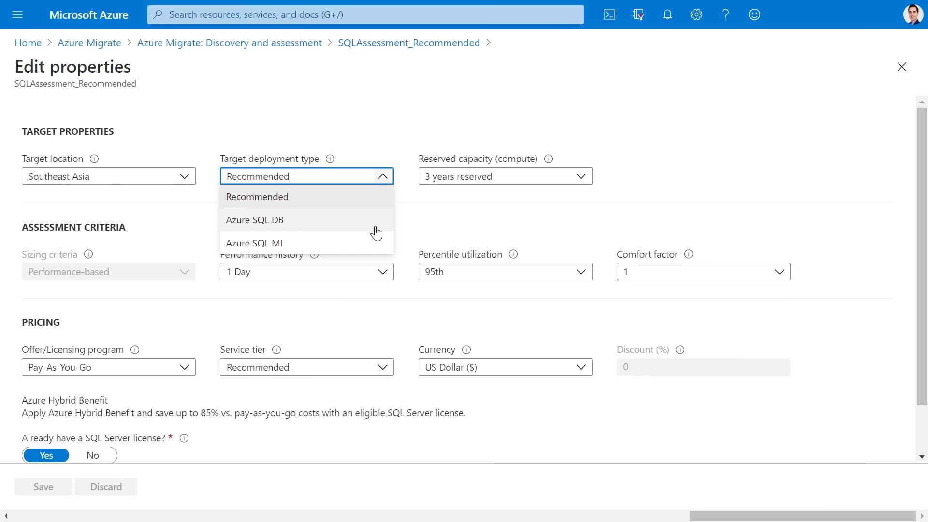
Expand the Target deployment type choices in the assessment's Edit properties
left_click(254, 244)
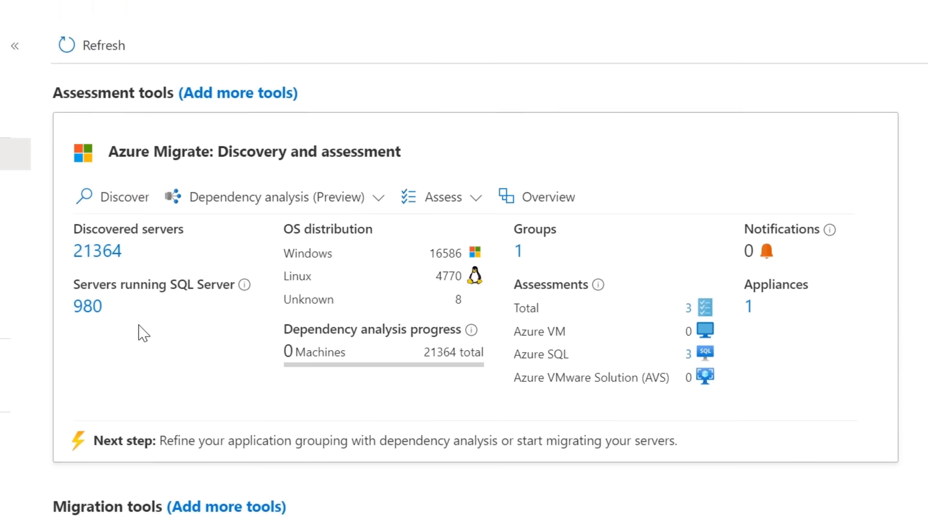
Navigate back to Azure Migrate's Servers, databases and web apps summary page
left_click(17, 45)
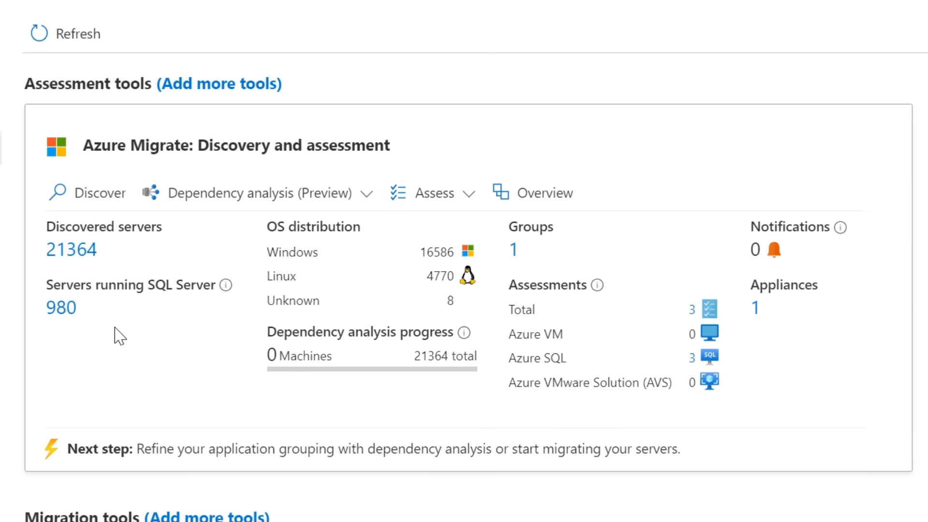